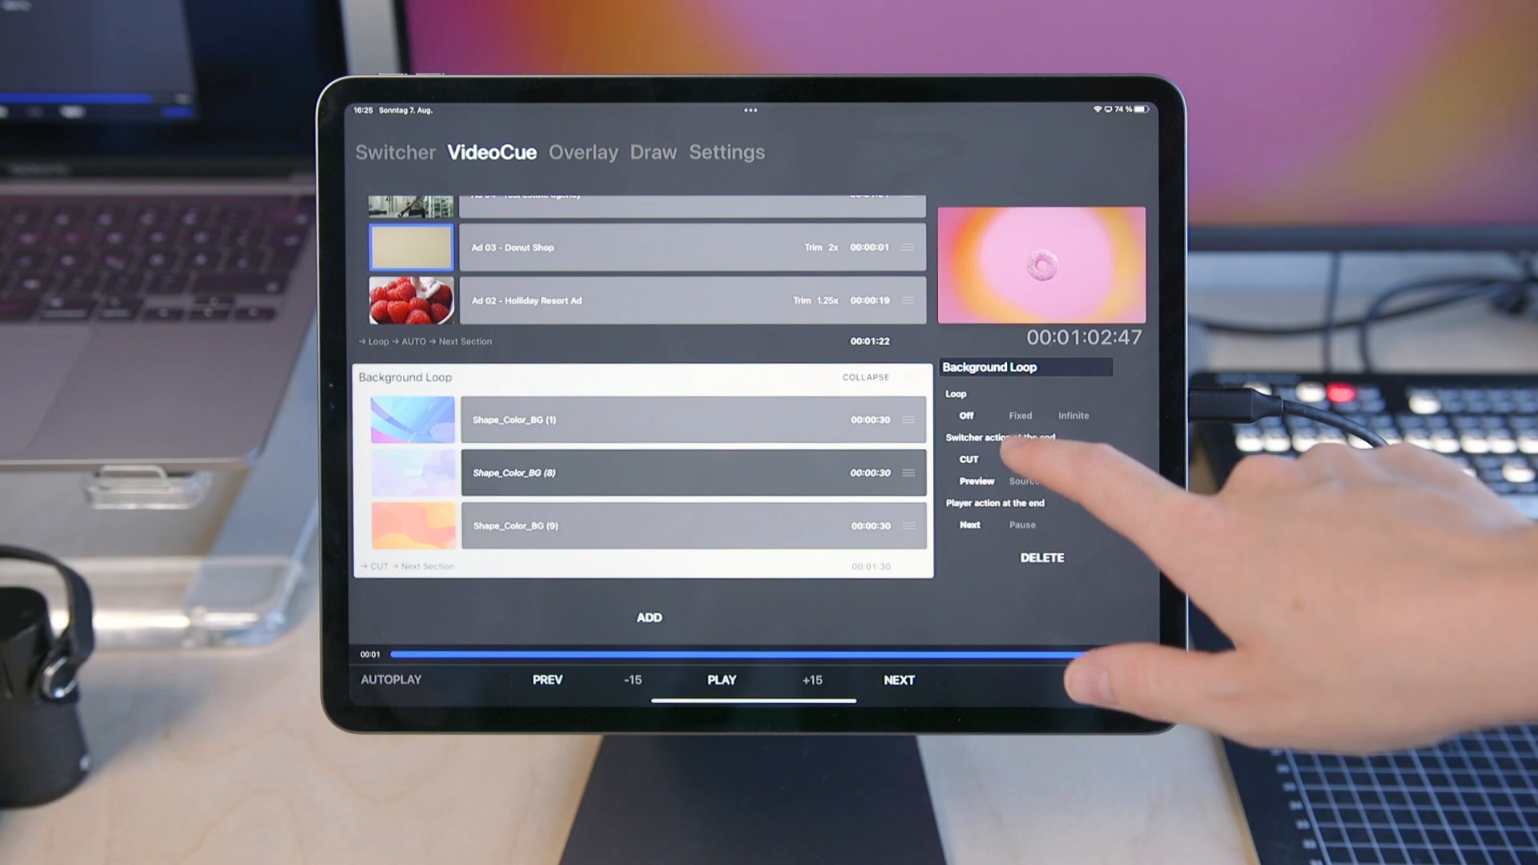
Set the switcher action at the end of the Background Loop section.
{"action": "left_click", "coordinate": [1019, 415]}
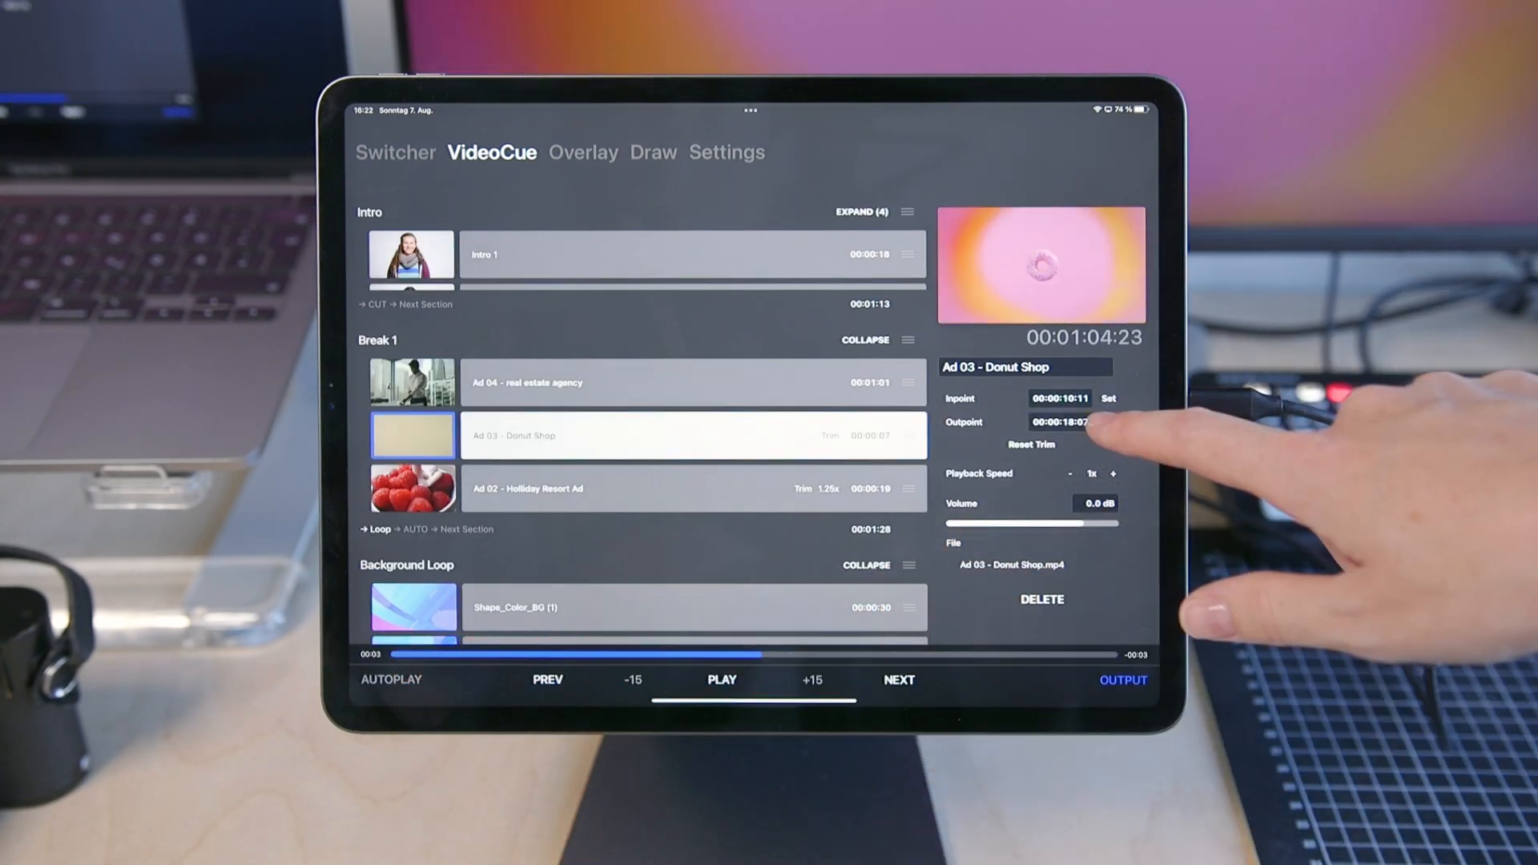
Set the Donut Shop outpoint to 00:00:14:11, then show the Overlay Keyer choices in Settings.
{"action": "left_click", "coordinate": [1113, 474]}
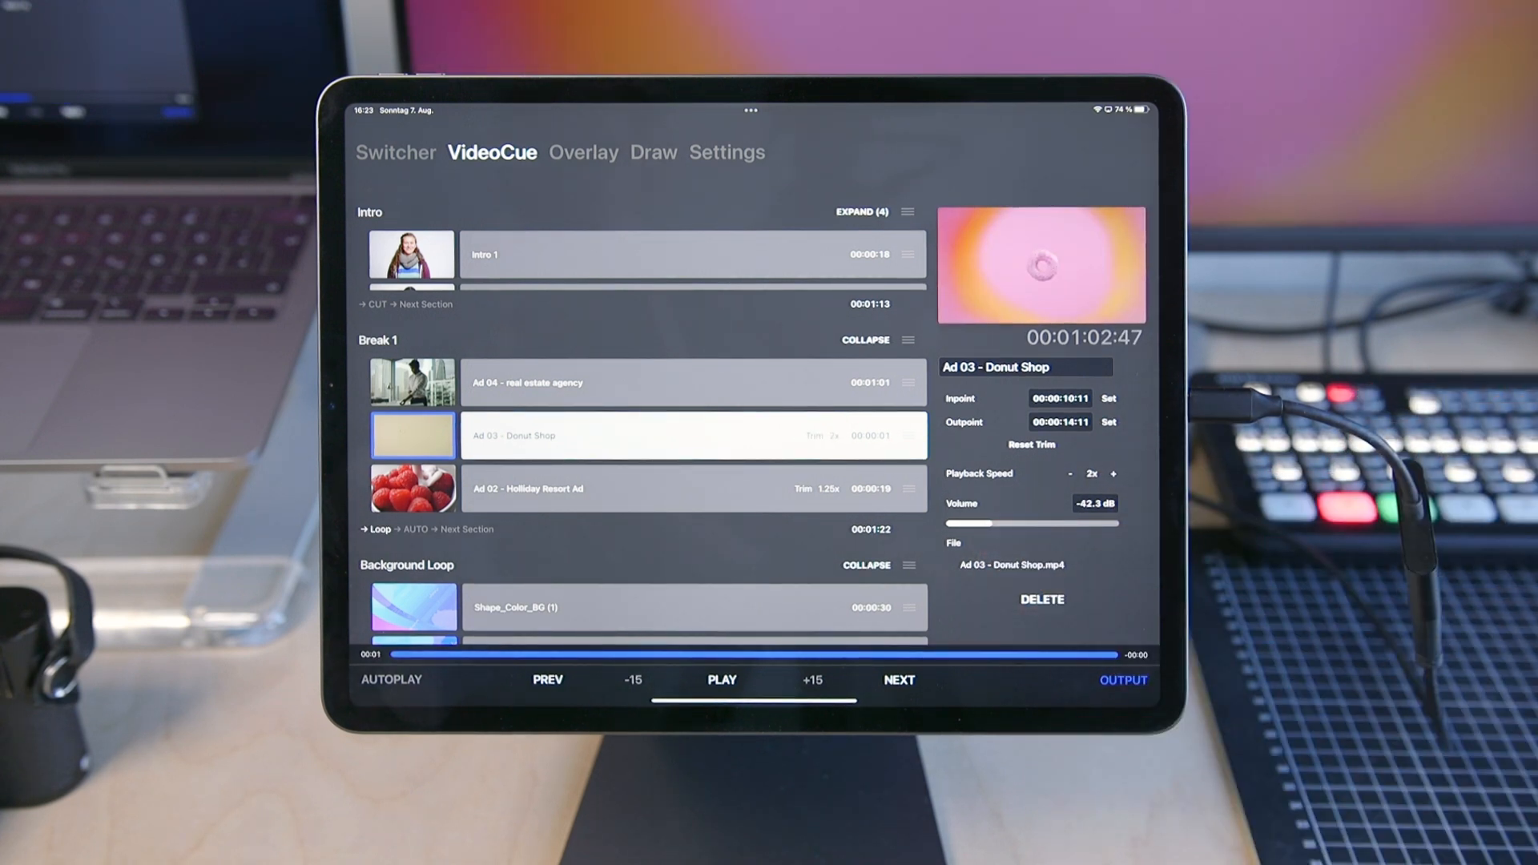
{"action": "left_click", "coordinate": [727, 152]}
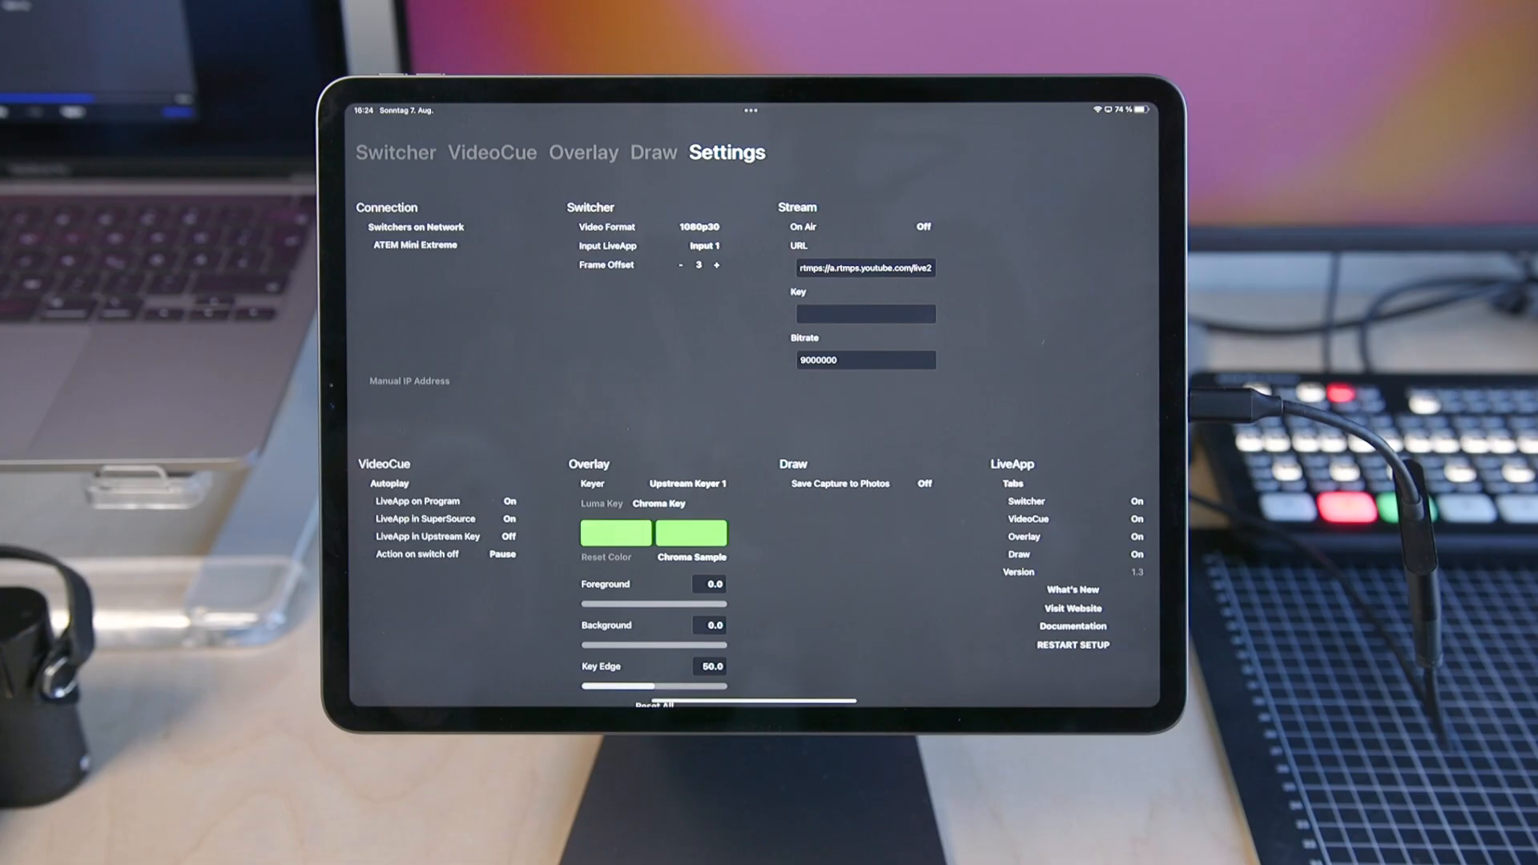
{"action": "left_click", "coordinate": [687, 484]}
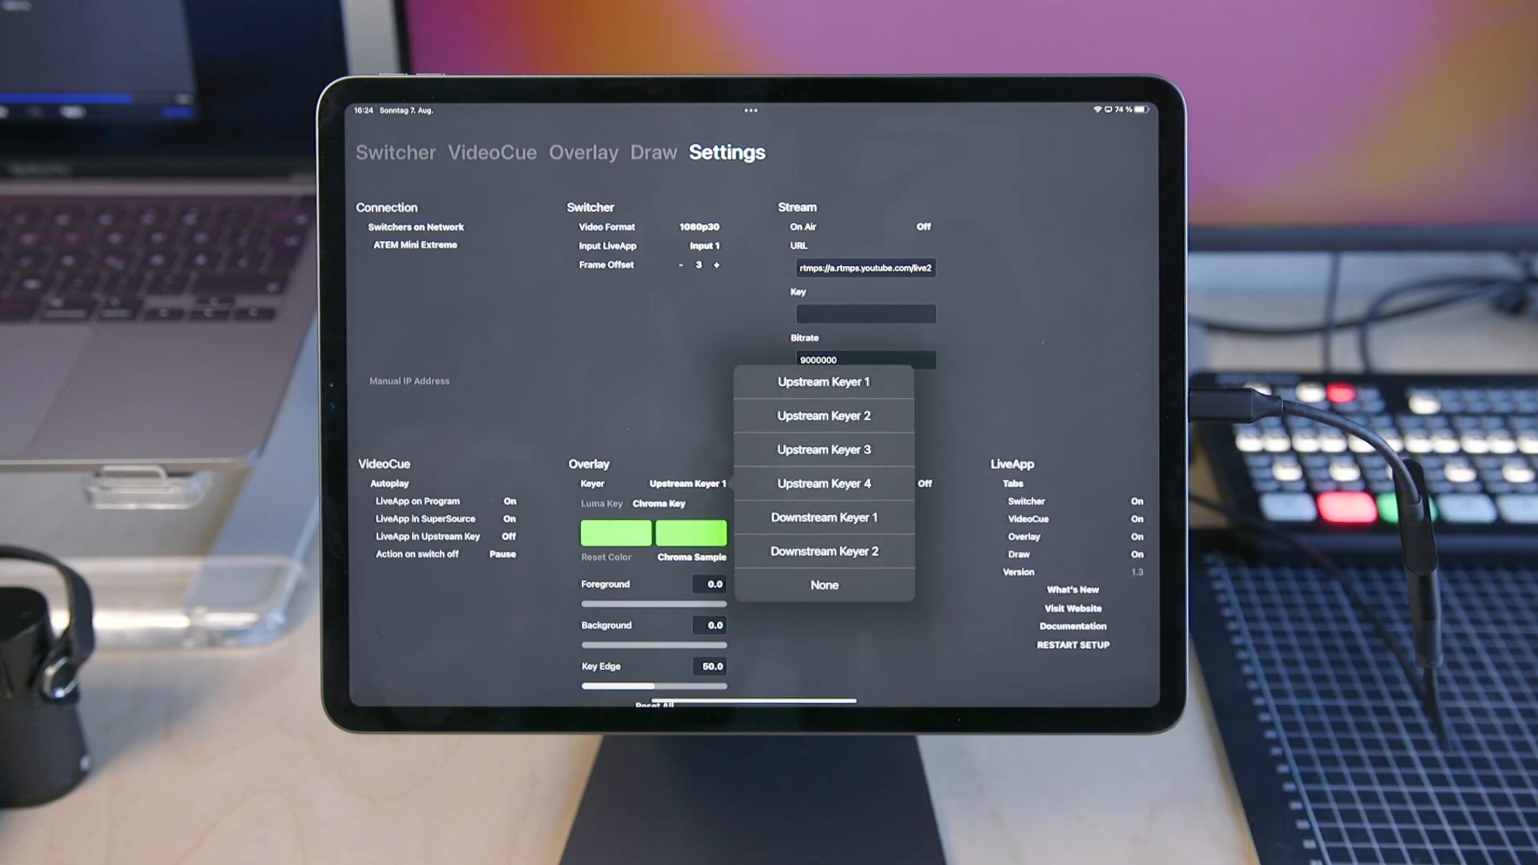